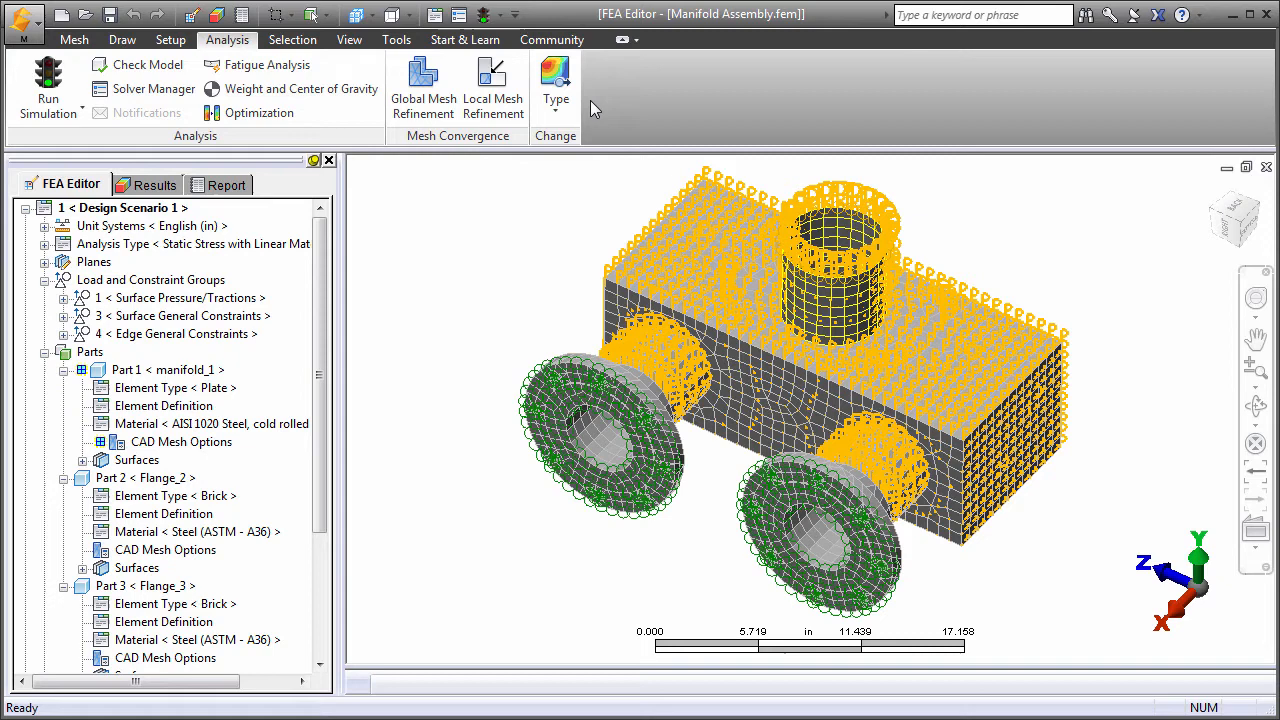
Open the Solver Manager from the Analysis tab to list the three design scenarios
left_click(555, 85)
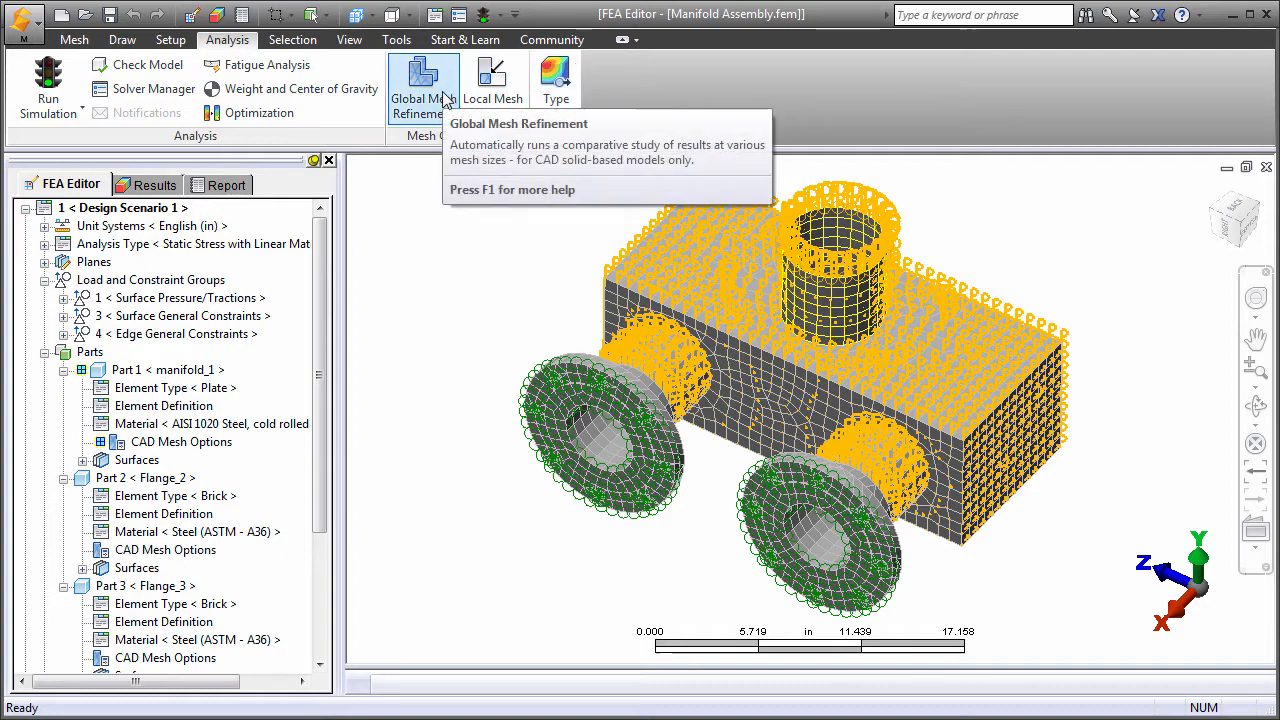
mouse_move(422, 85)
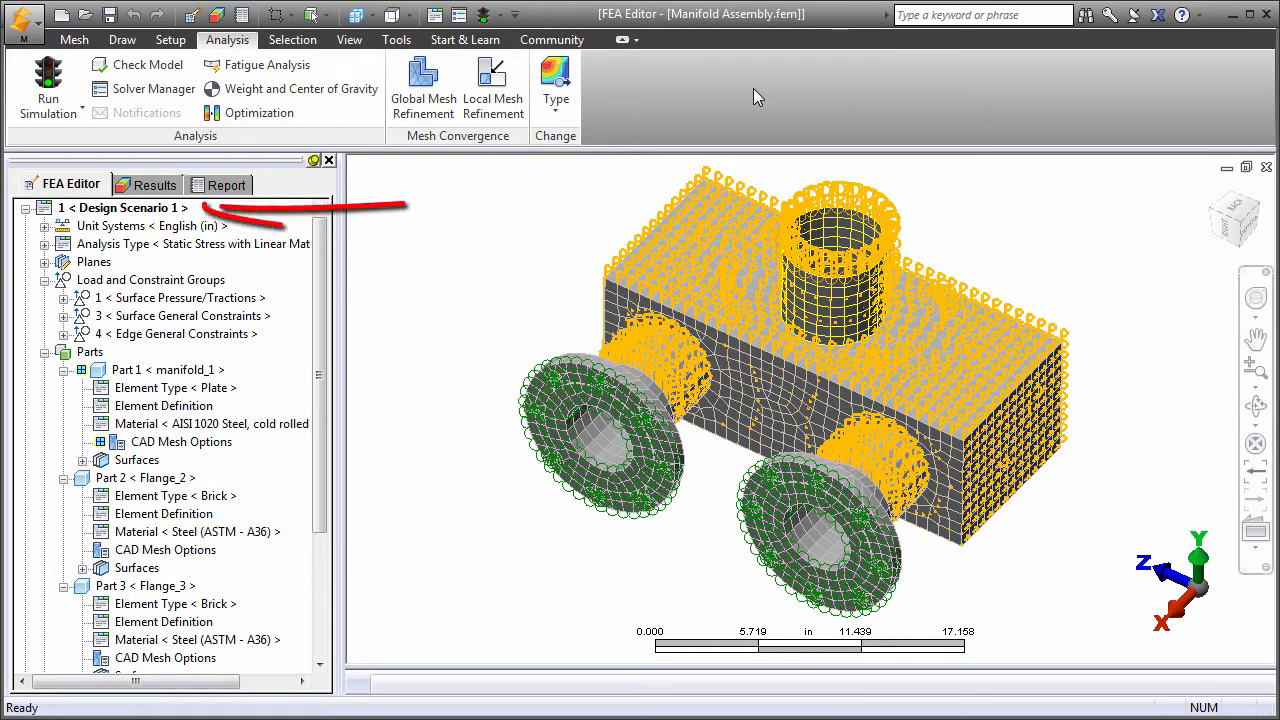
scroll("down", 3)
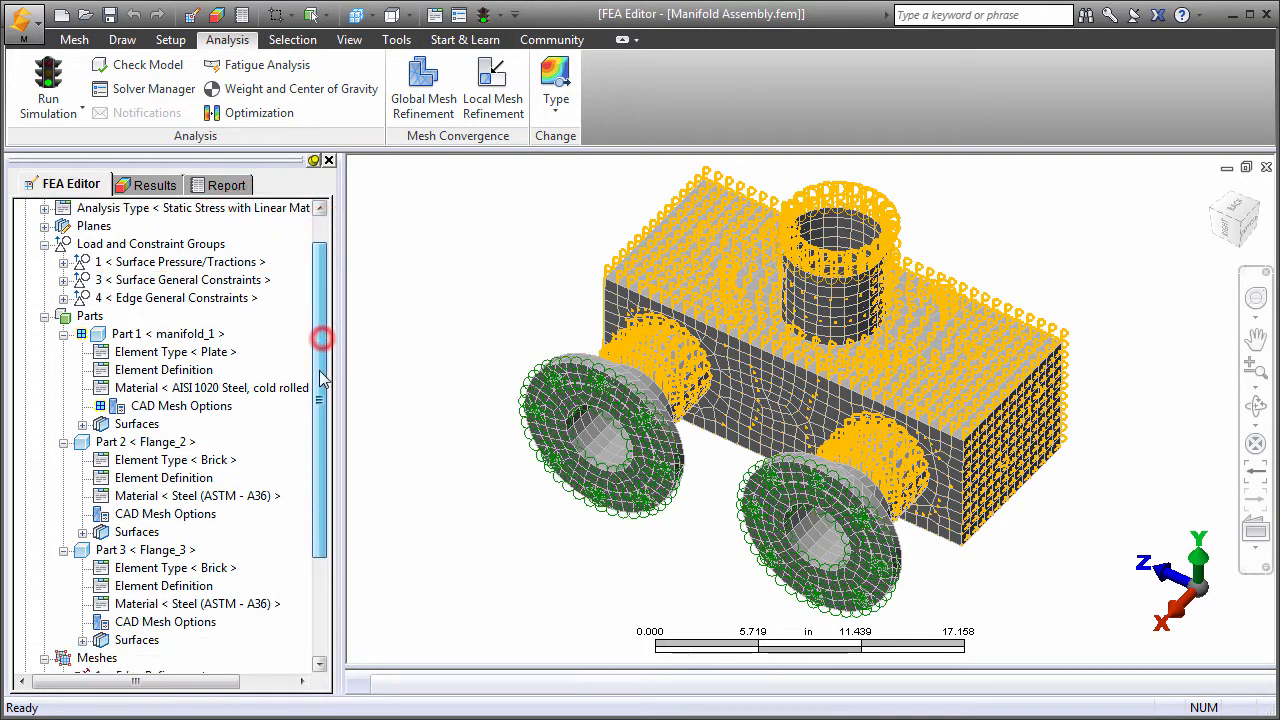
scroll("down", 3)
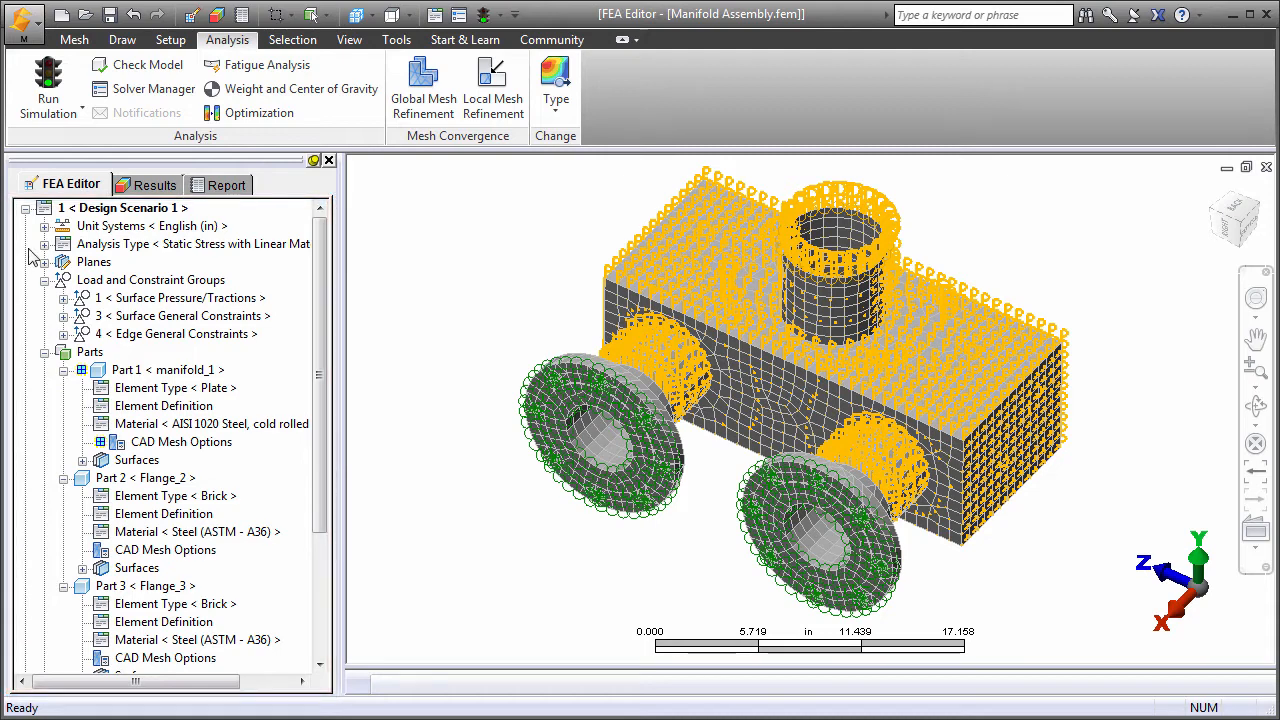
left_click(48, 88)
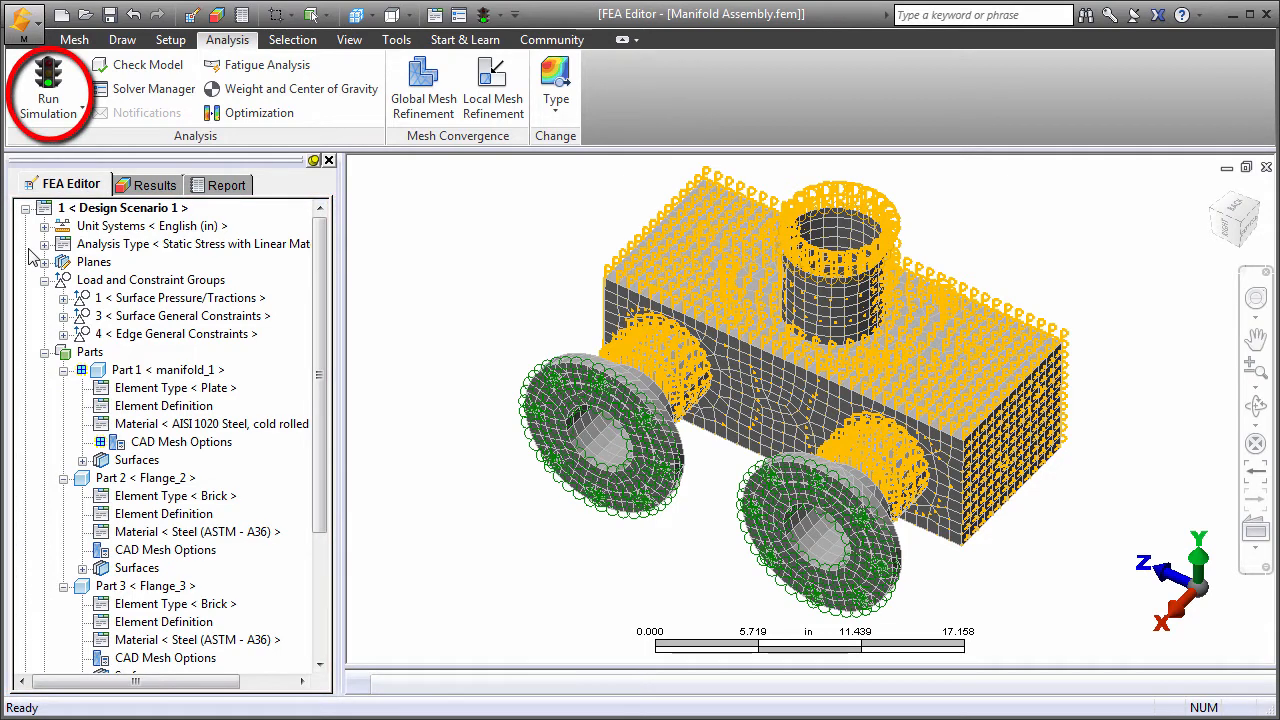
mouse_move(154, 89)
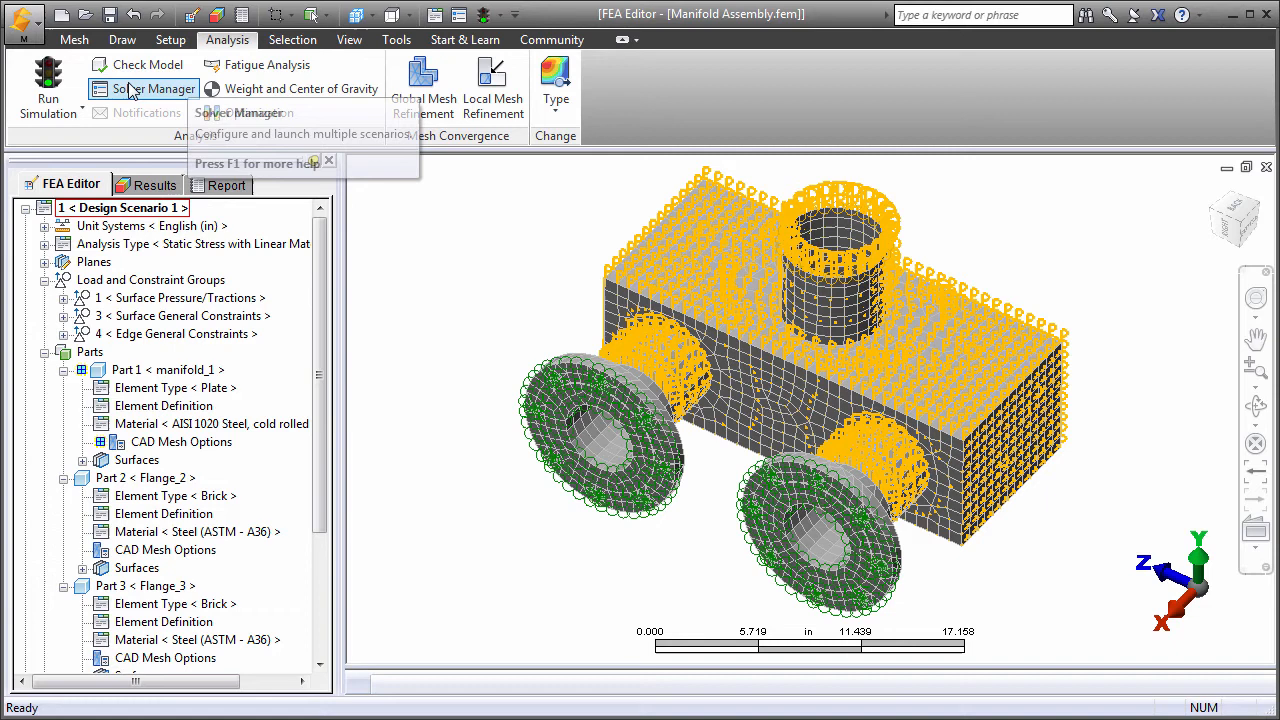
mouse_move(154, 89)
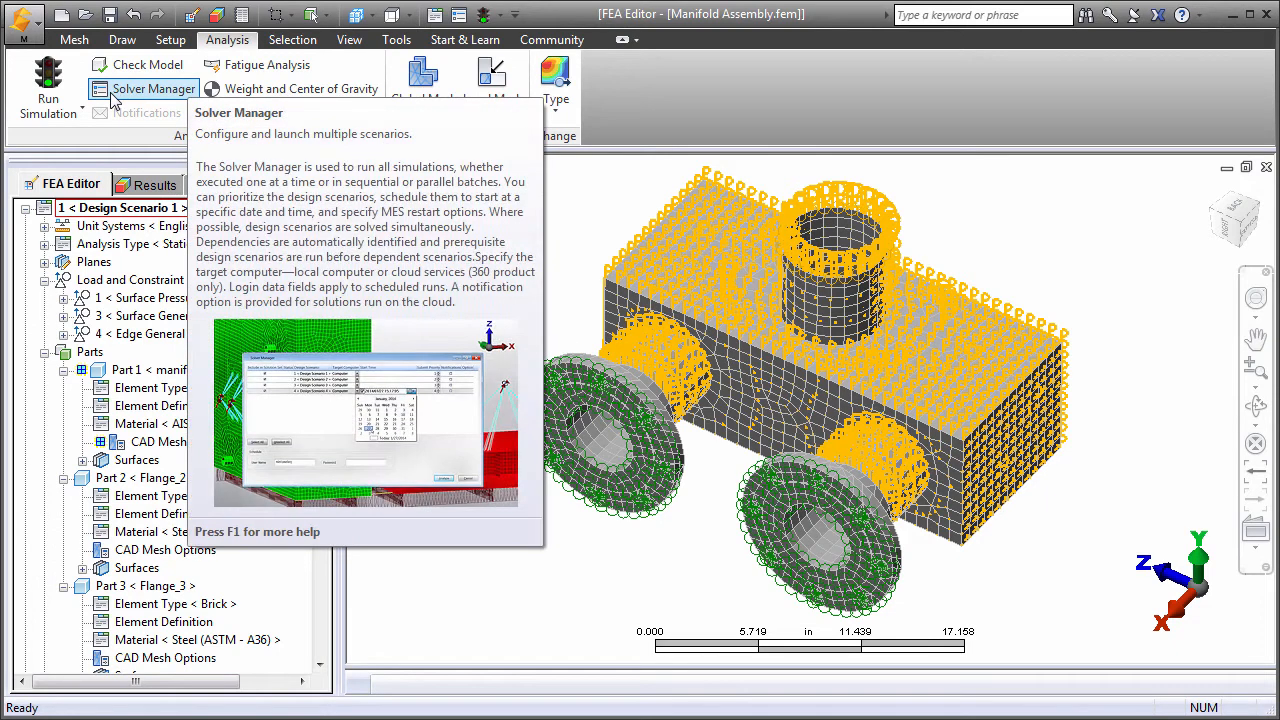
left_click(152, 88)
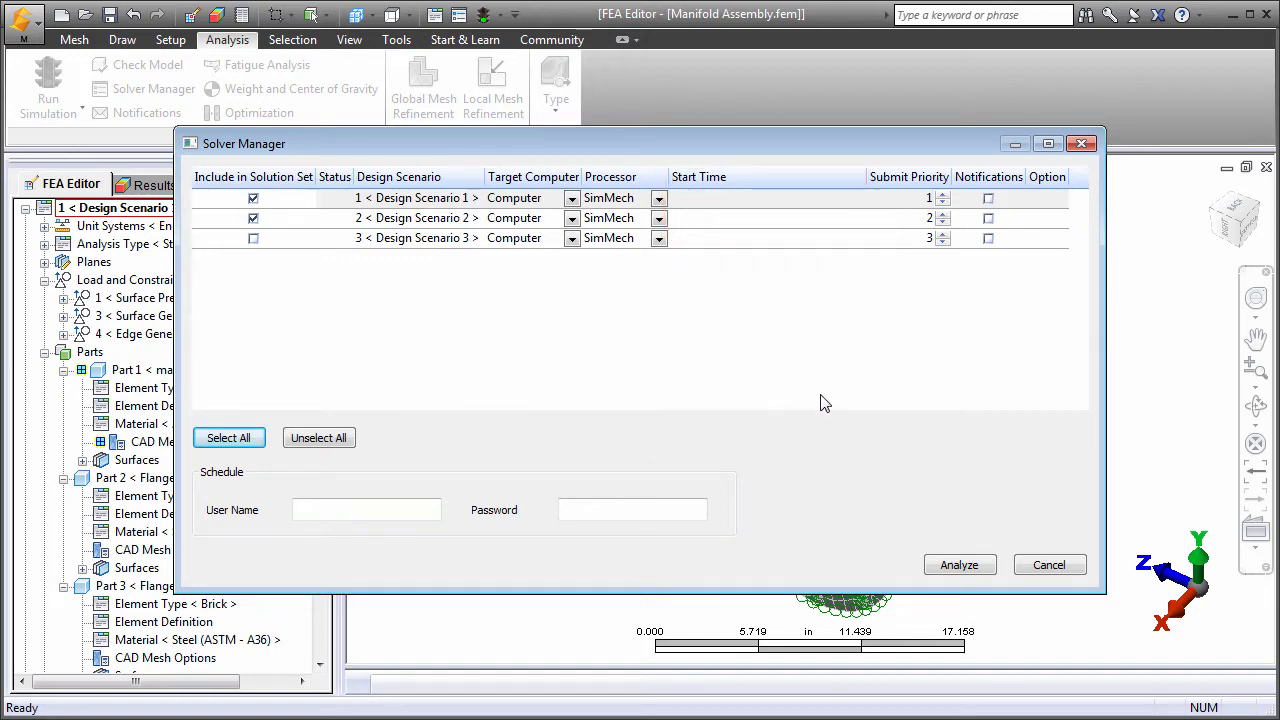
Cancel the Solver Manager and view the Solid Meshing output in the Analysis Information log
left_click(1049, 564)
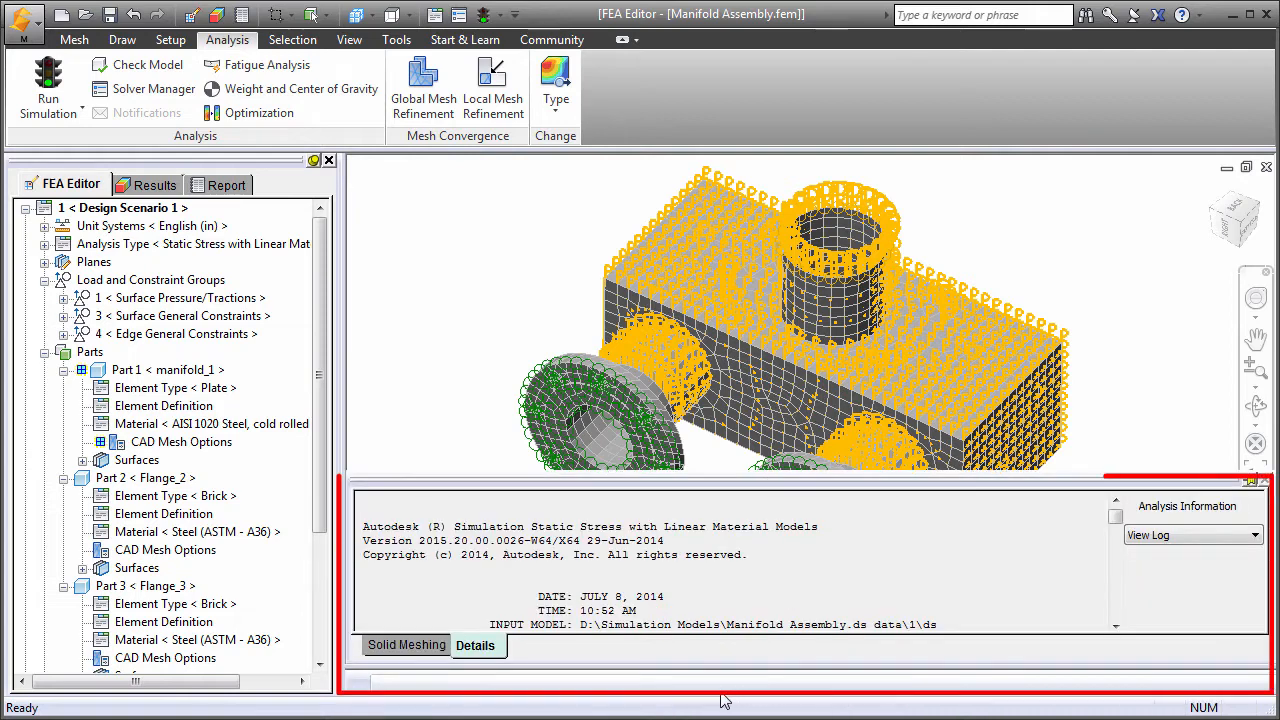
left_click(476, 645)
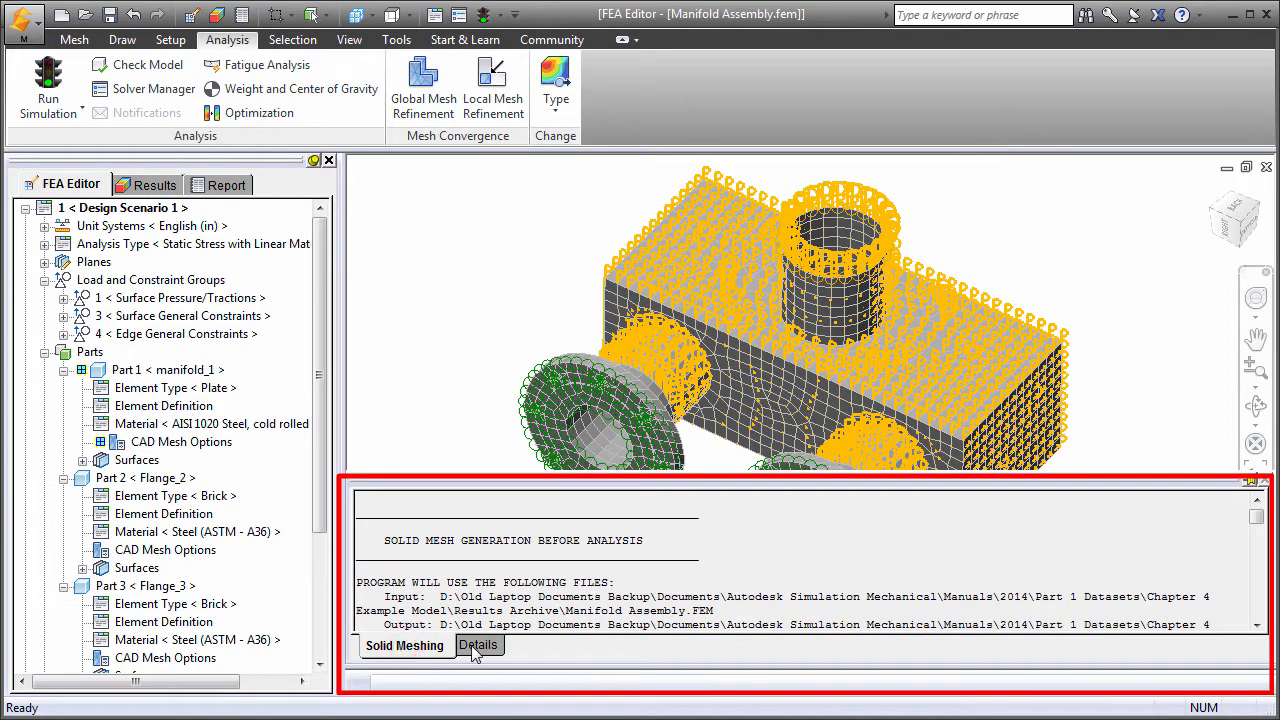
left_click(478, 645)
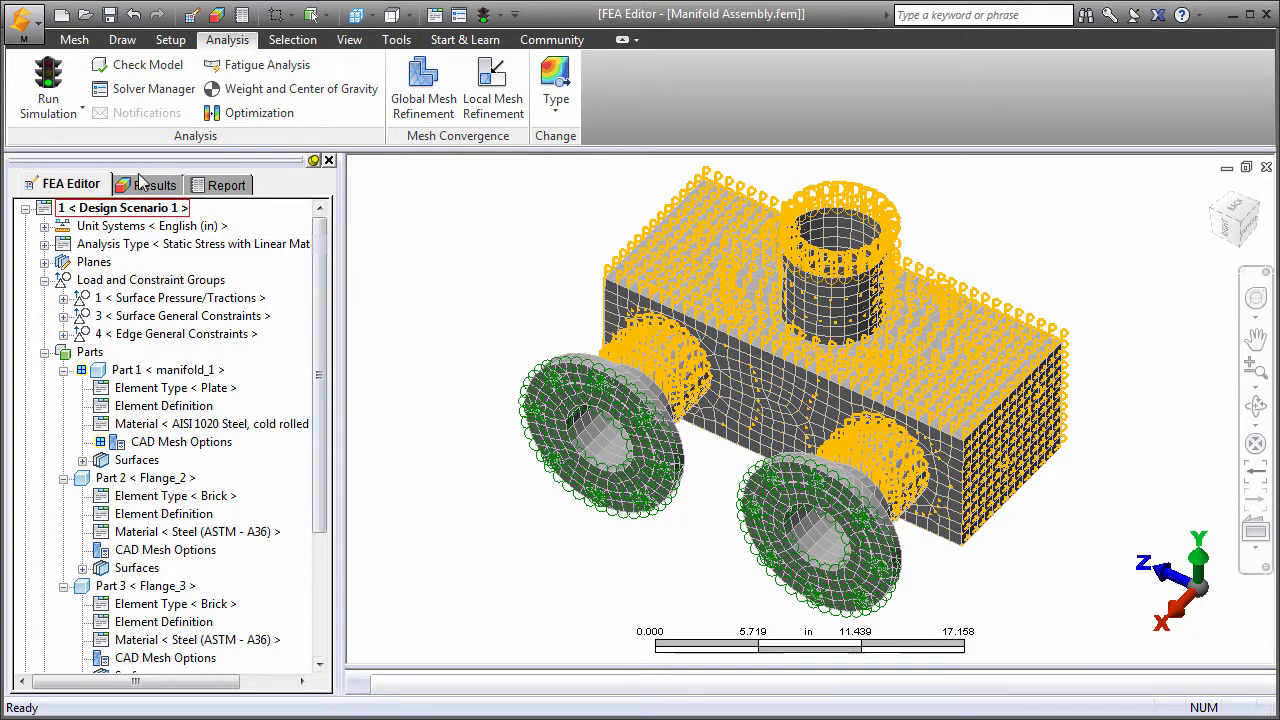
Show the von Mises (Sliced View) stress presentation from the Results tree, then switch to the report
left_click(156, 184)
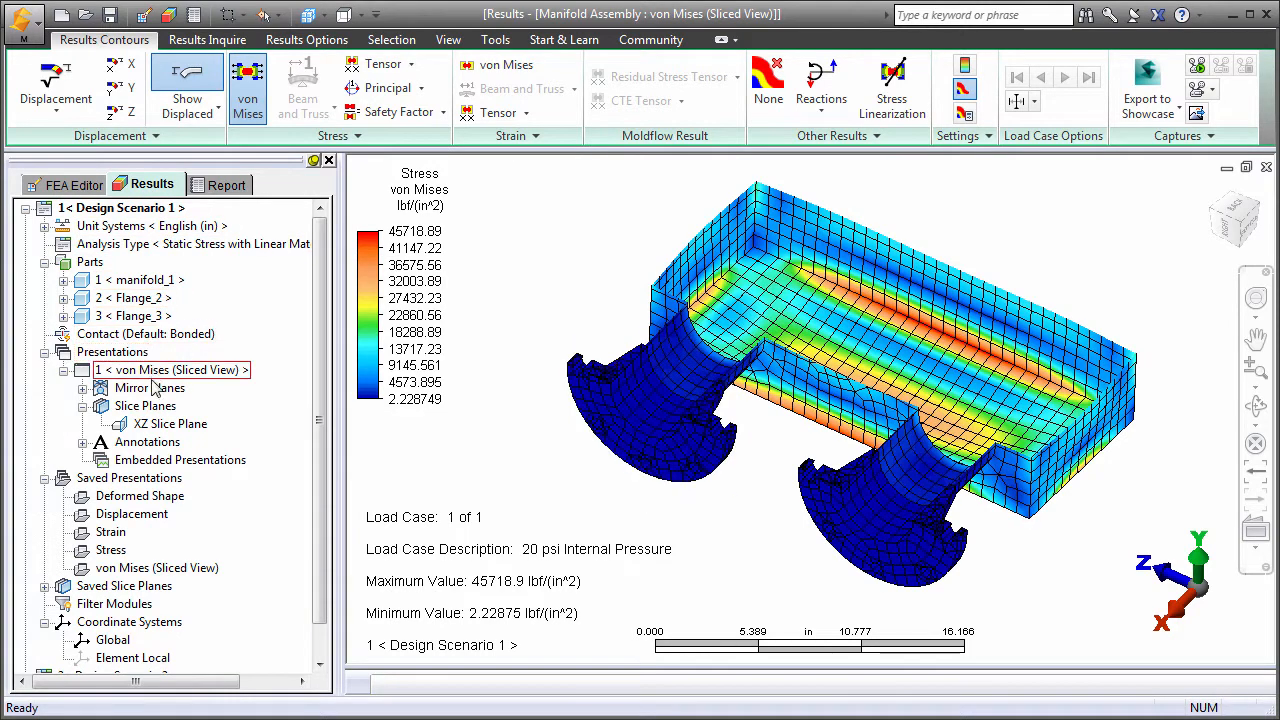
left_click(170, 423)
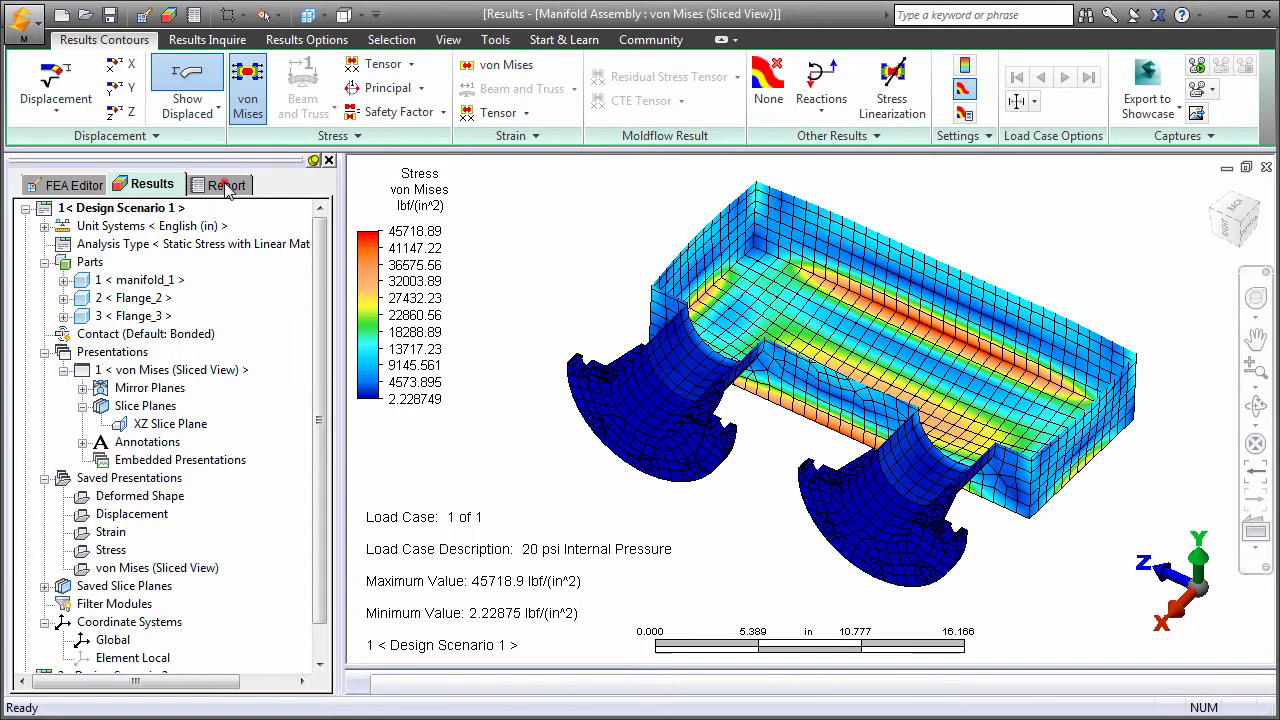
left_click(222, 184)
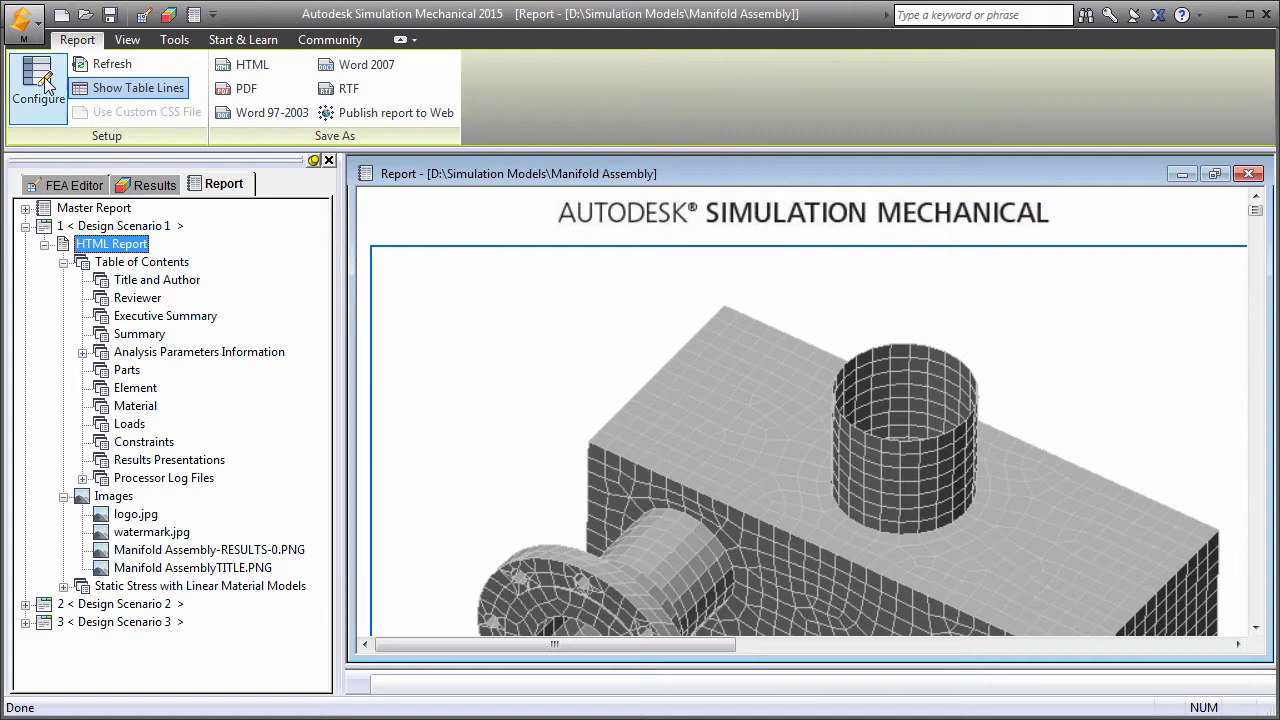
Review the report configuration's Title and Author and Executive Summary sections
left_click(38, 85)
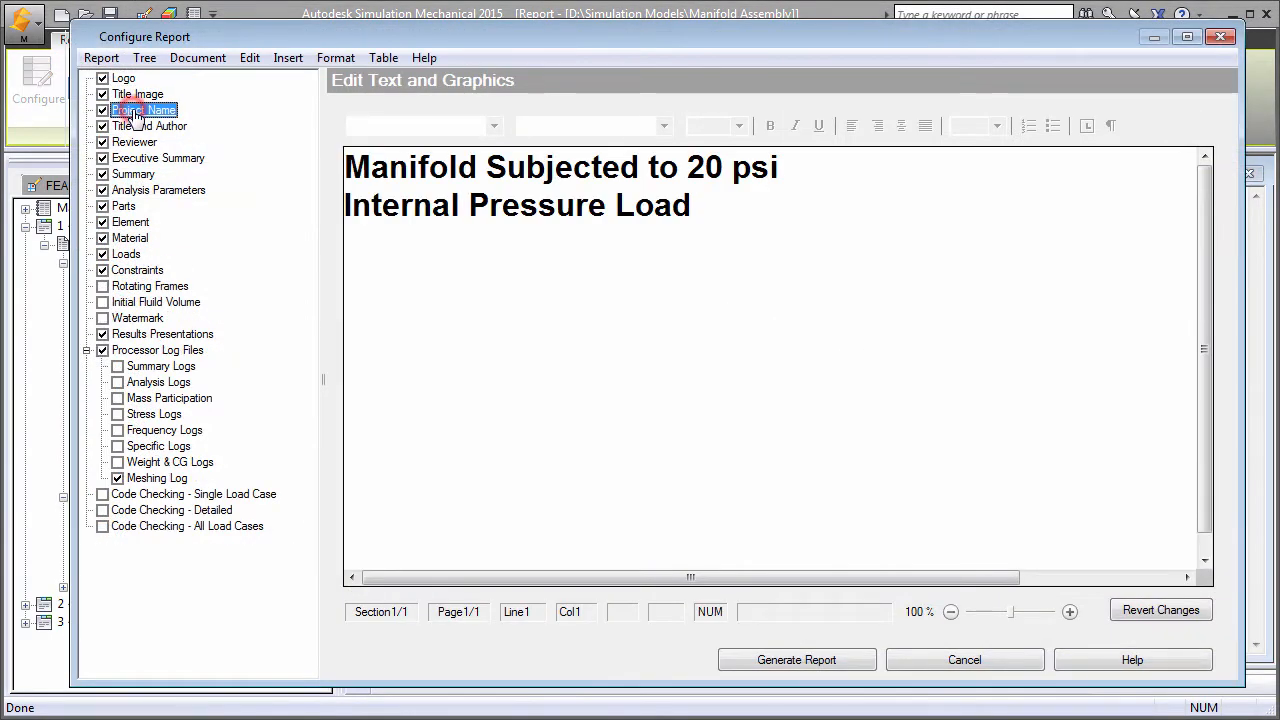
left_click(149, 126)
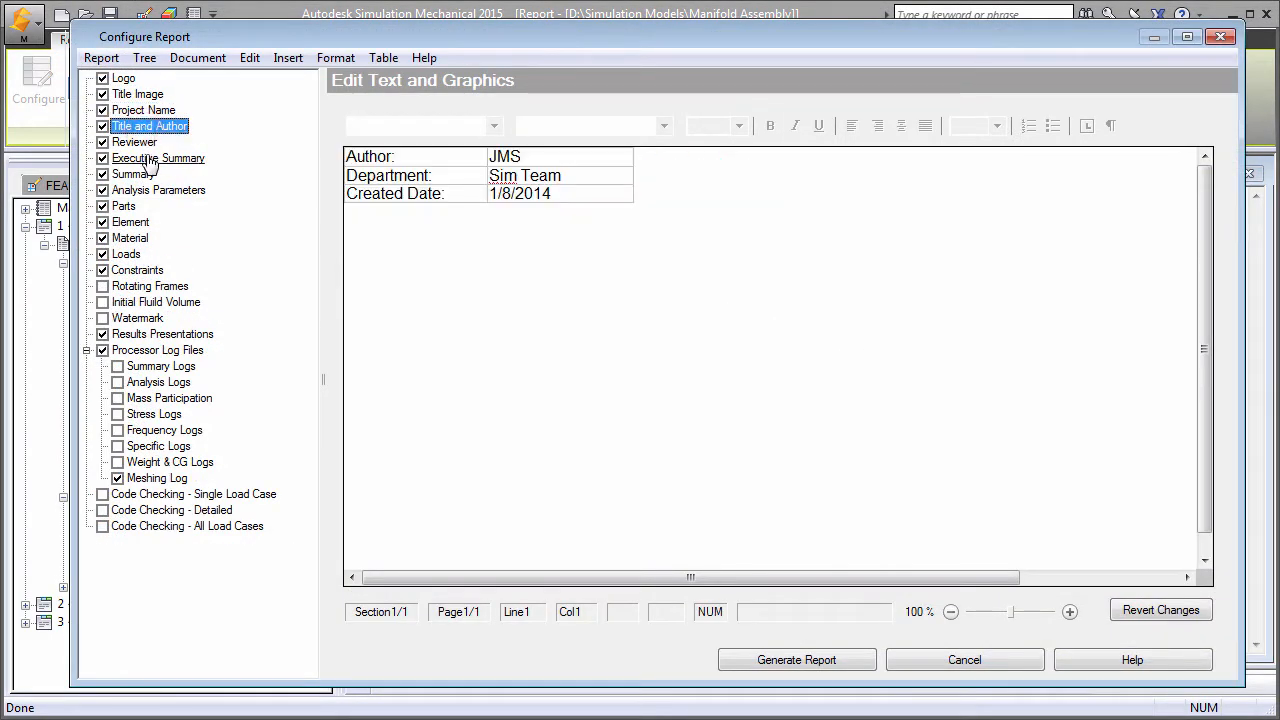
left_click(157, 158)
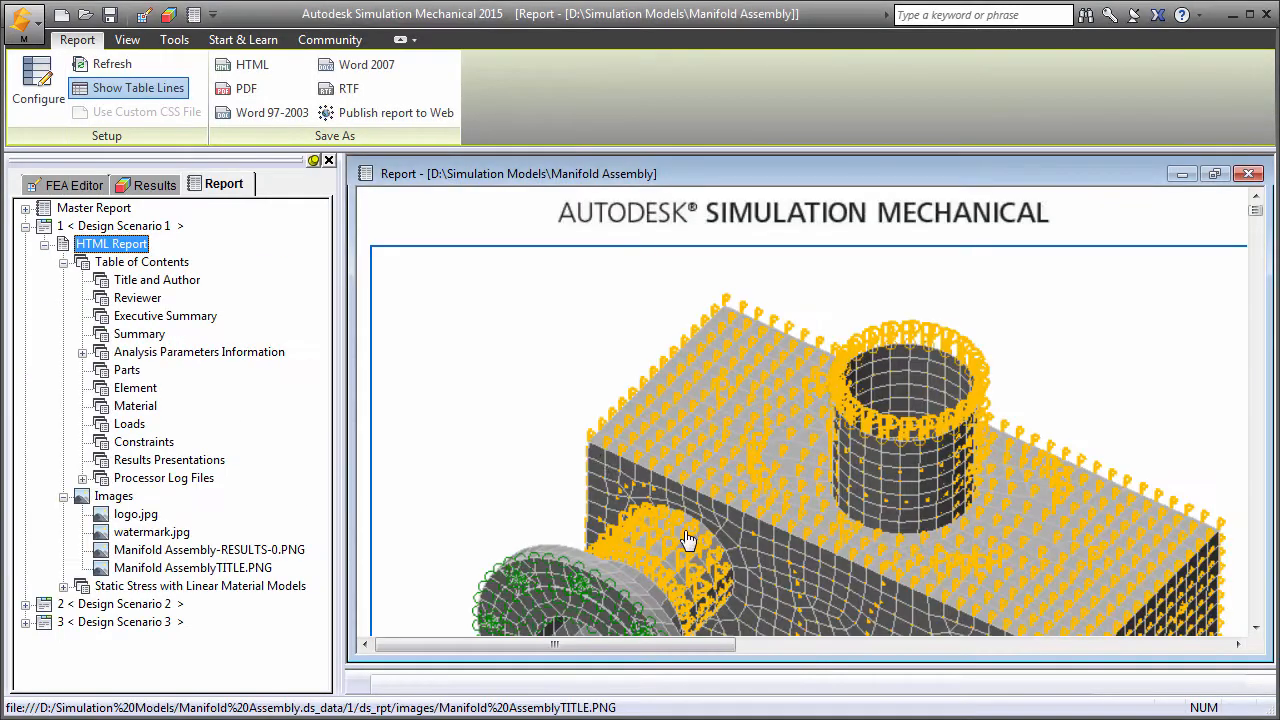
mouse_move(529, 342)
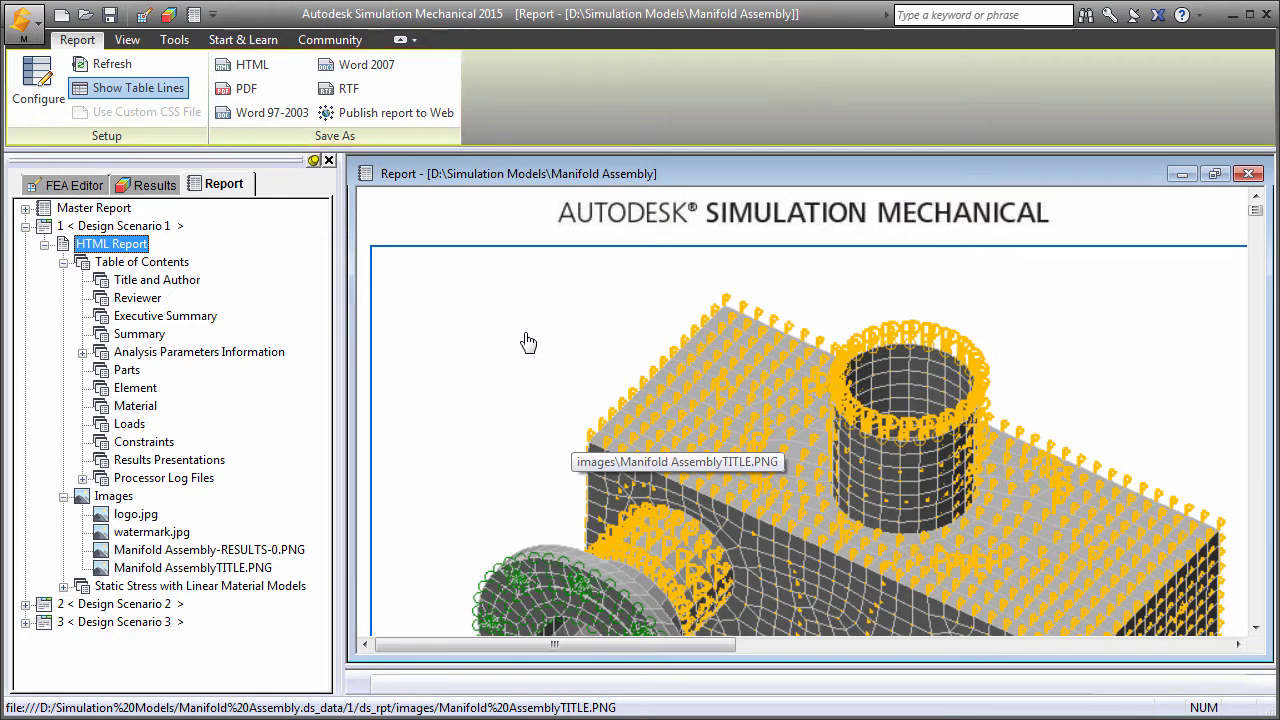
Switch to the Start & Learn ribbon to see launch and tutorial resources
left_click(242, 39)
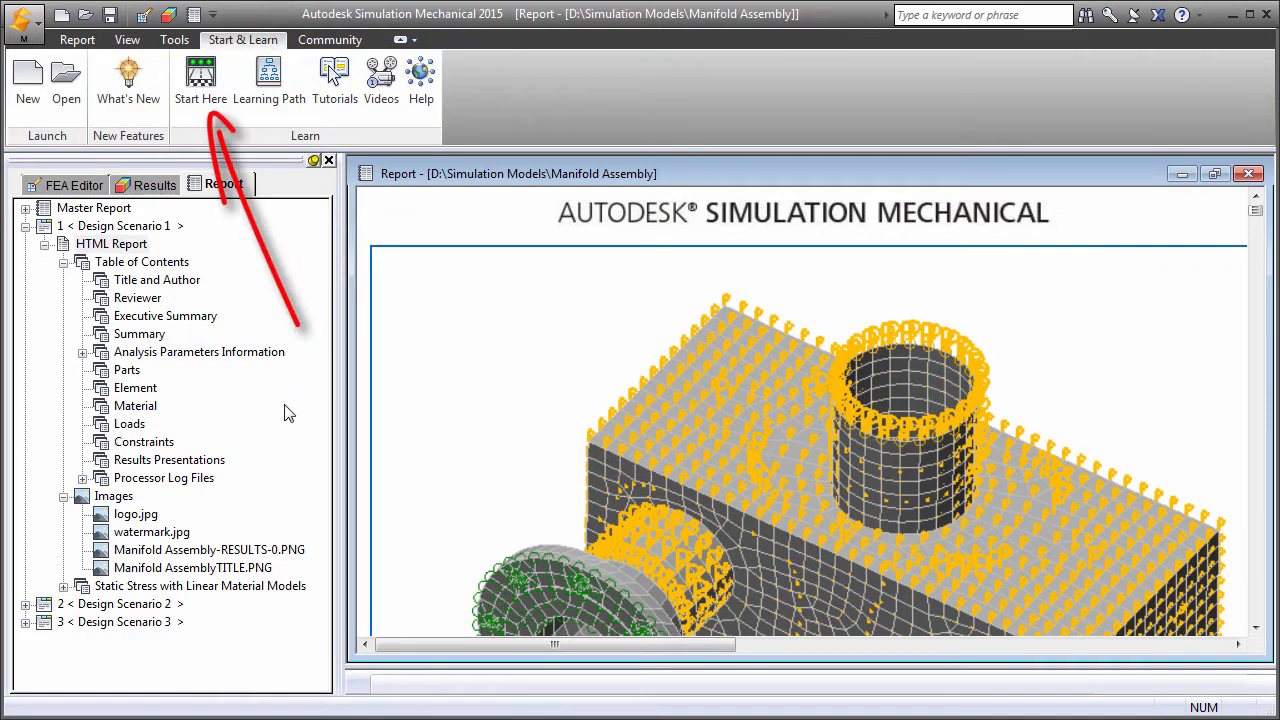